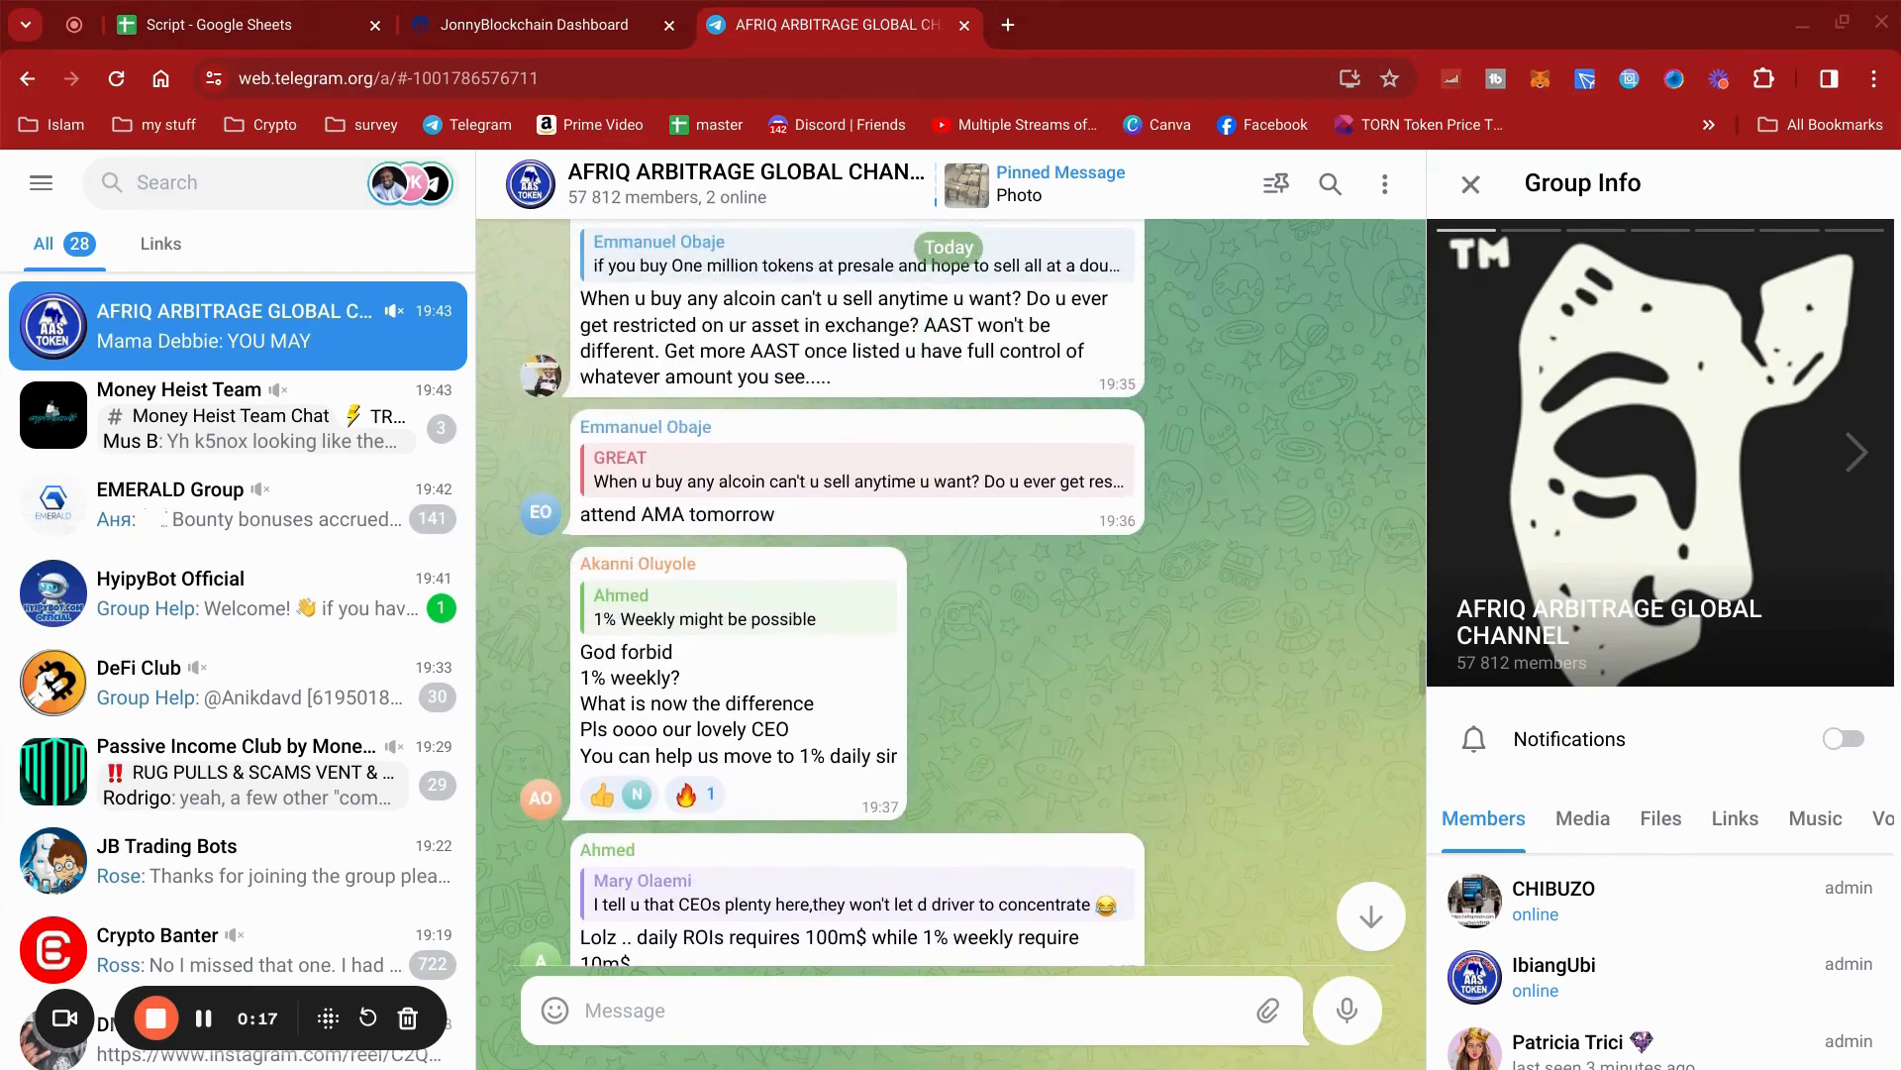
pyautogui.moveTo(1363, 745)
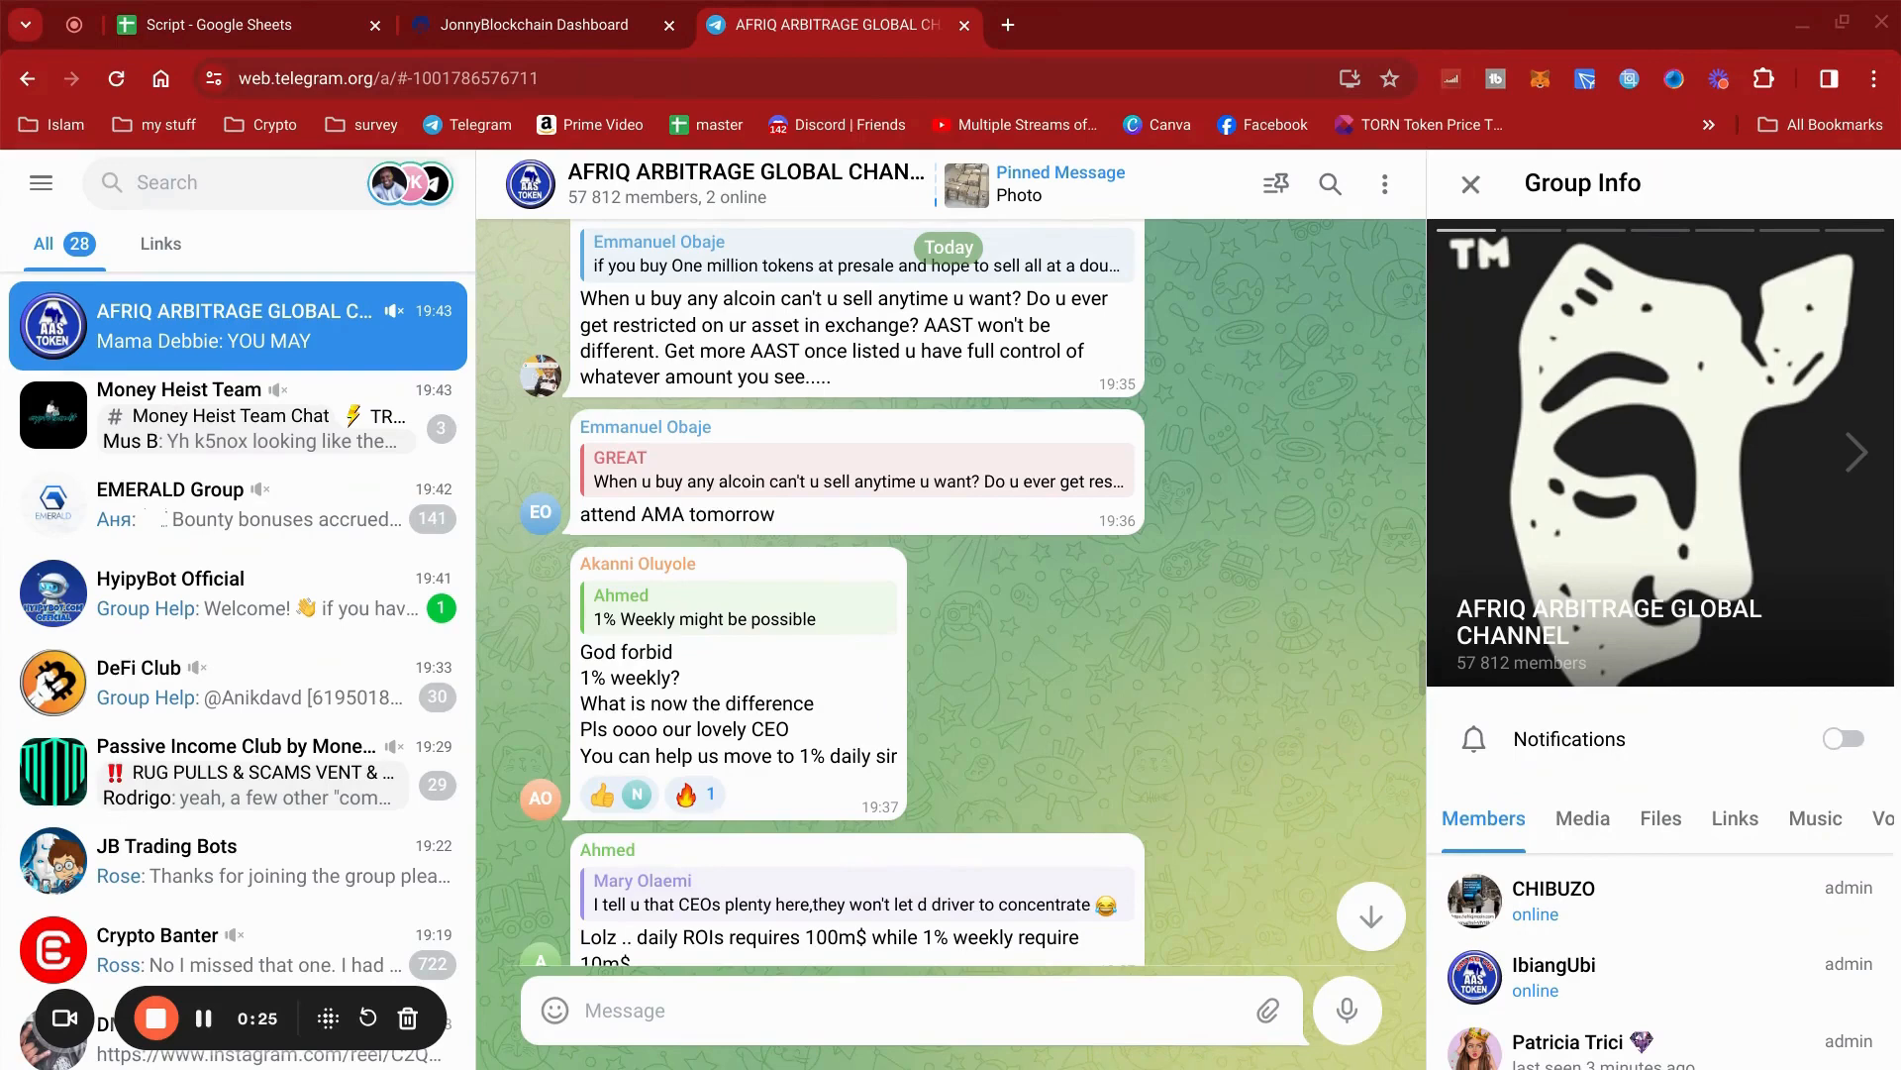
pyautogui.moveTo(1355, 642)
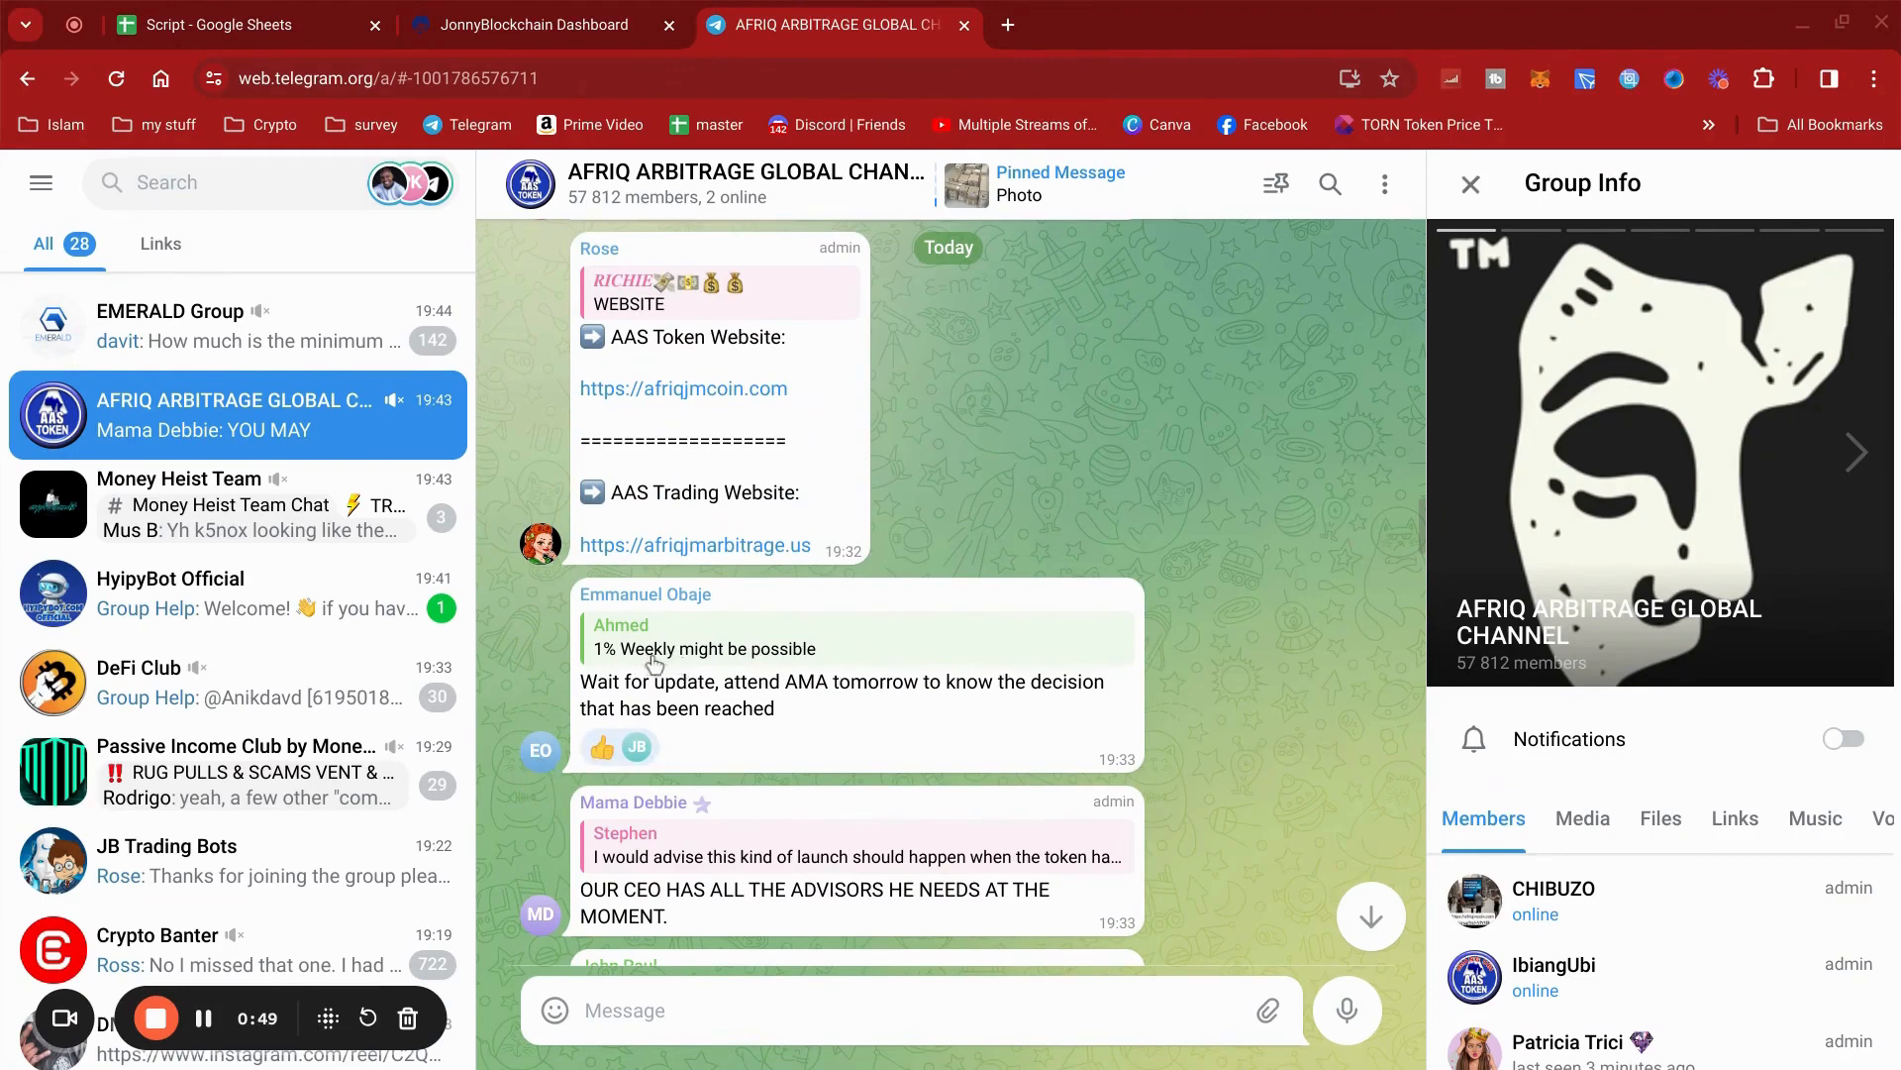
pyautogui.moveTo(1215, 713)
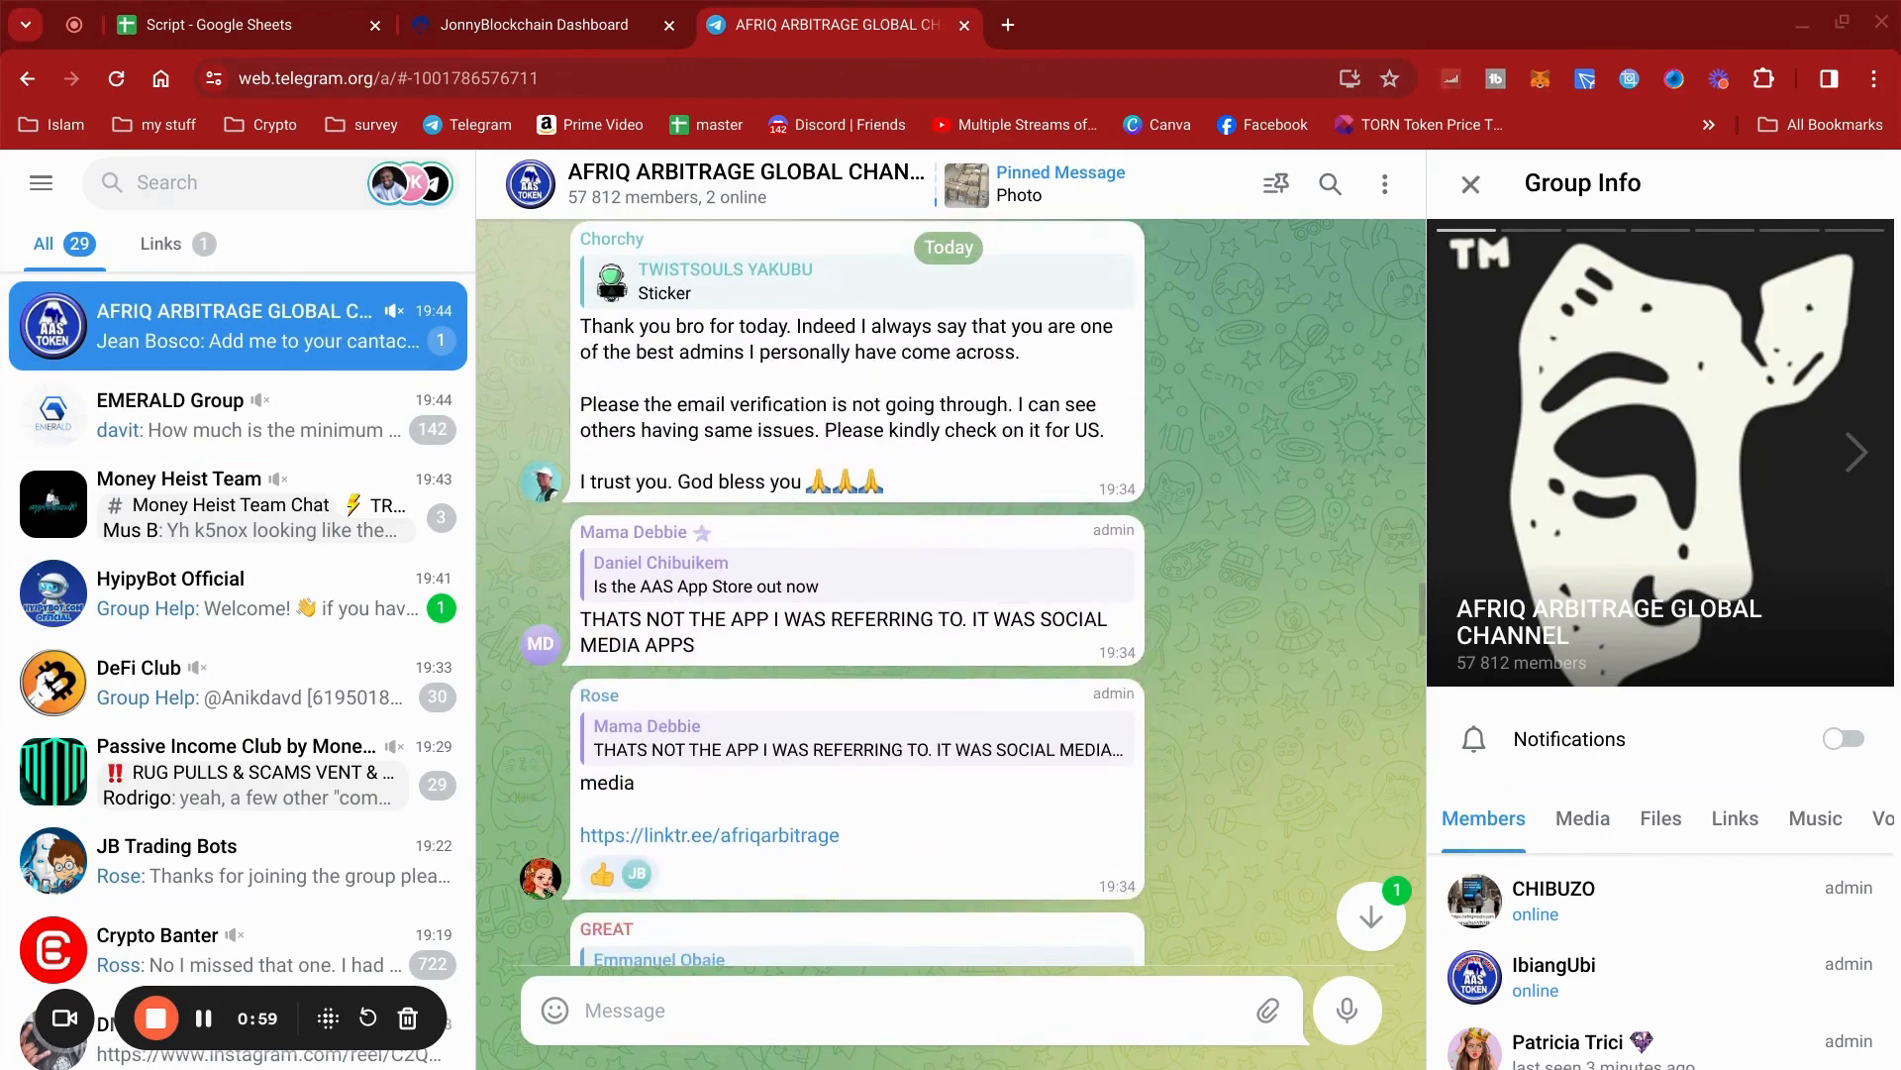
pyautogui.moveTo(1228, 659)
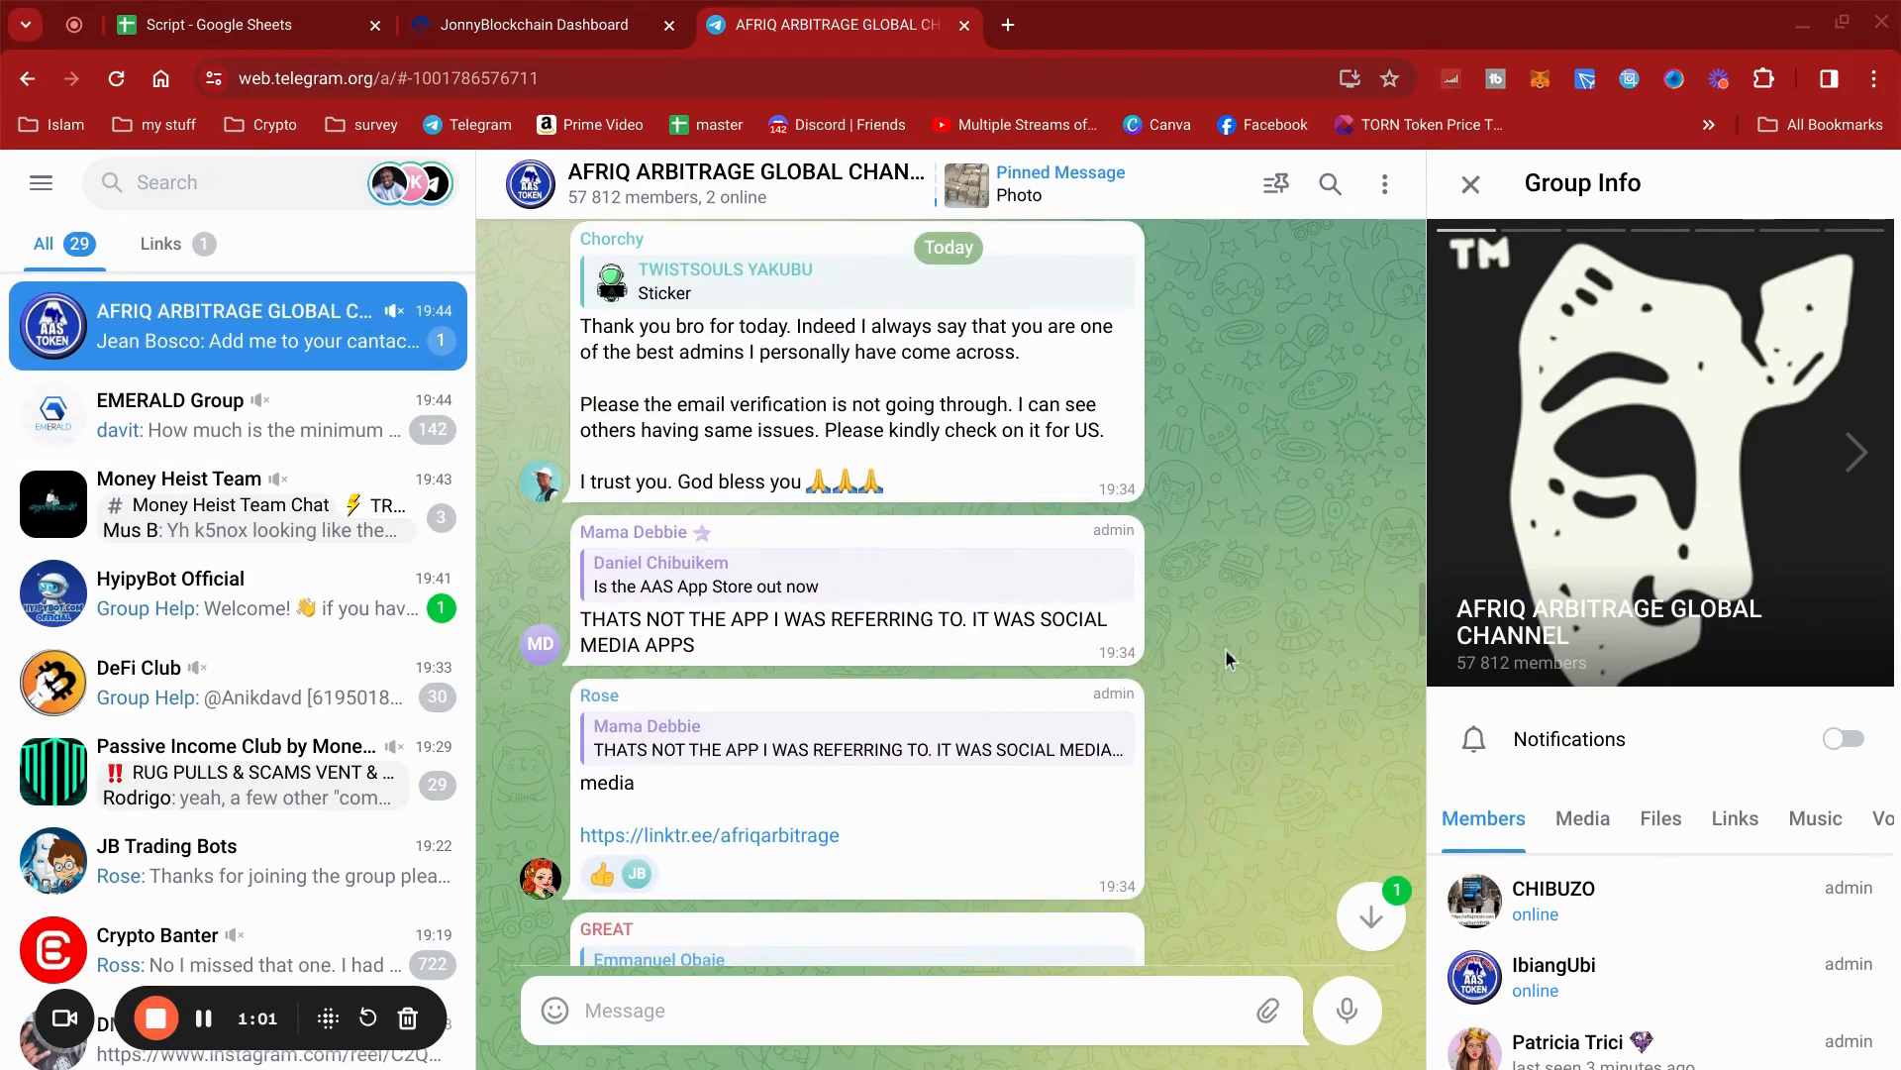
# - Scroll the chat past the Unread Messages divider to the admin's 'STOP THIS IMMEDIATELY PLEASE' message
pyautogui.scroll(-3)
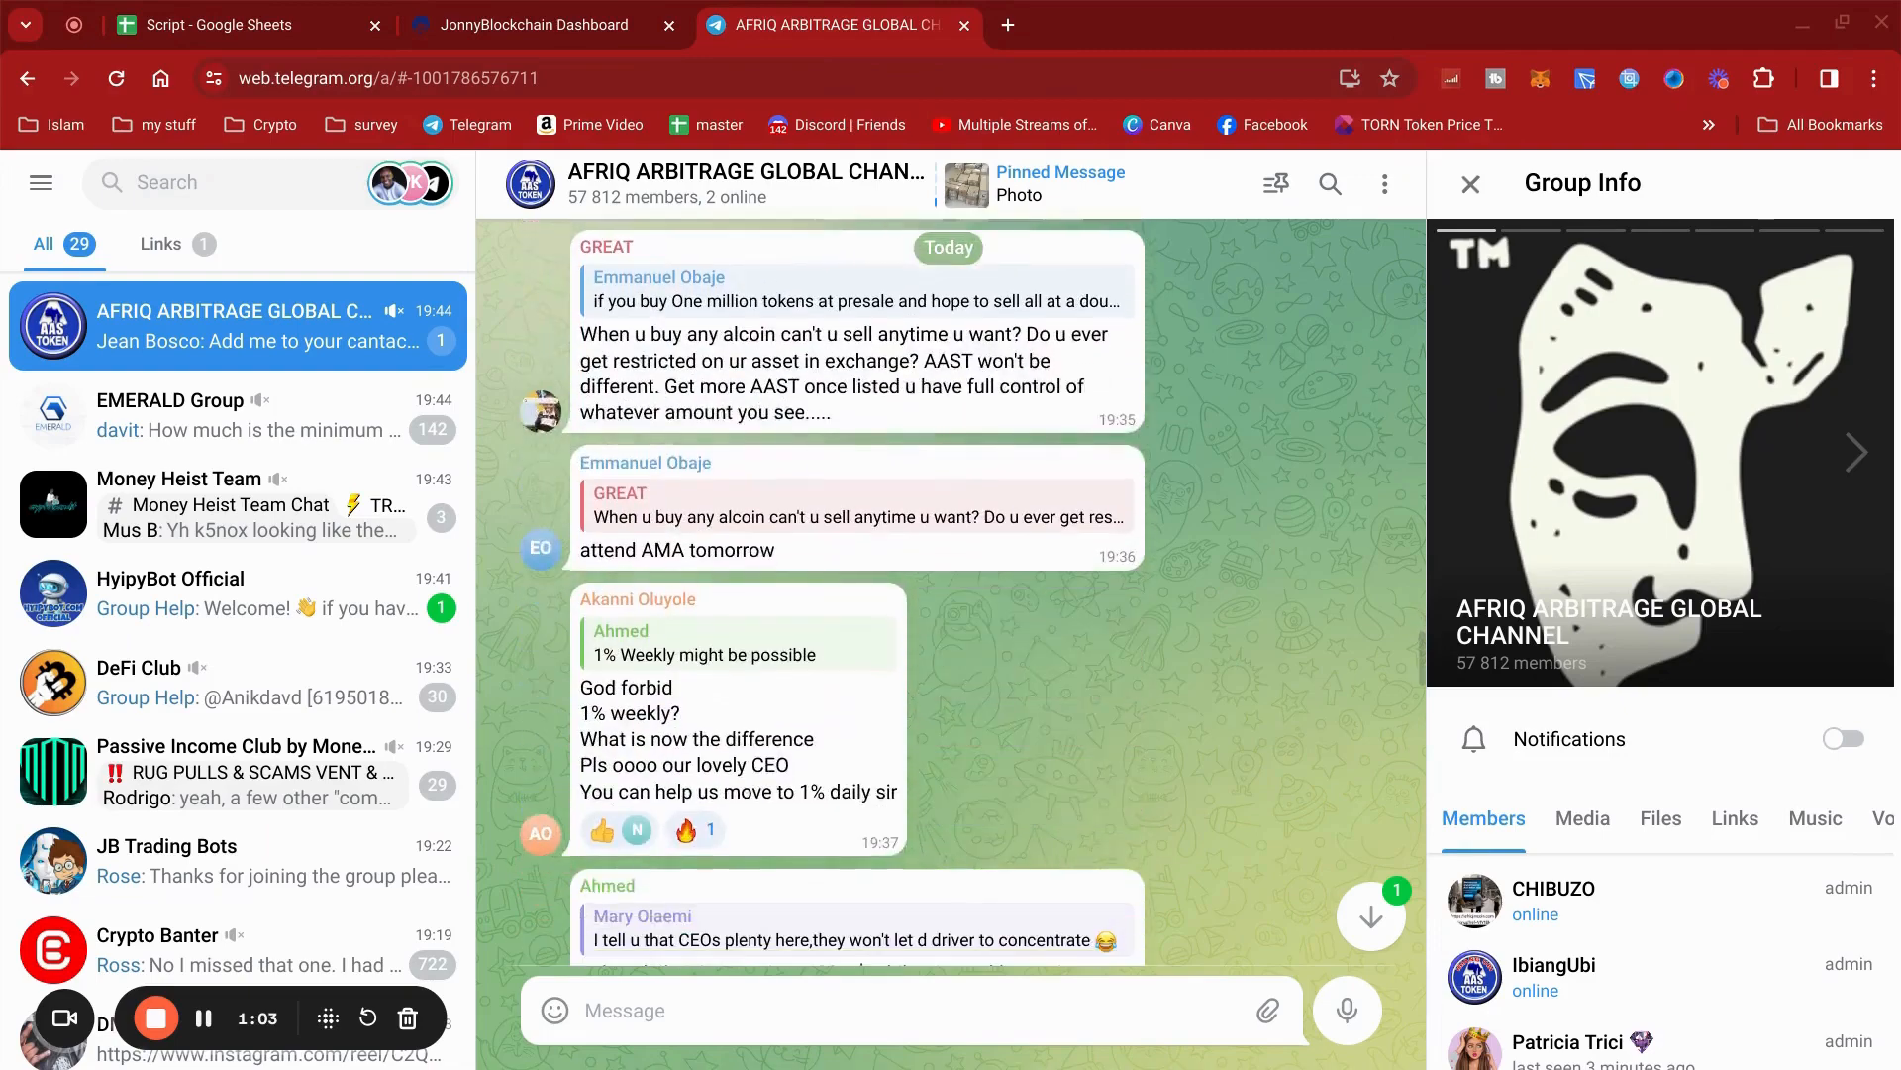
pyautogui.scroll(-3)
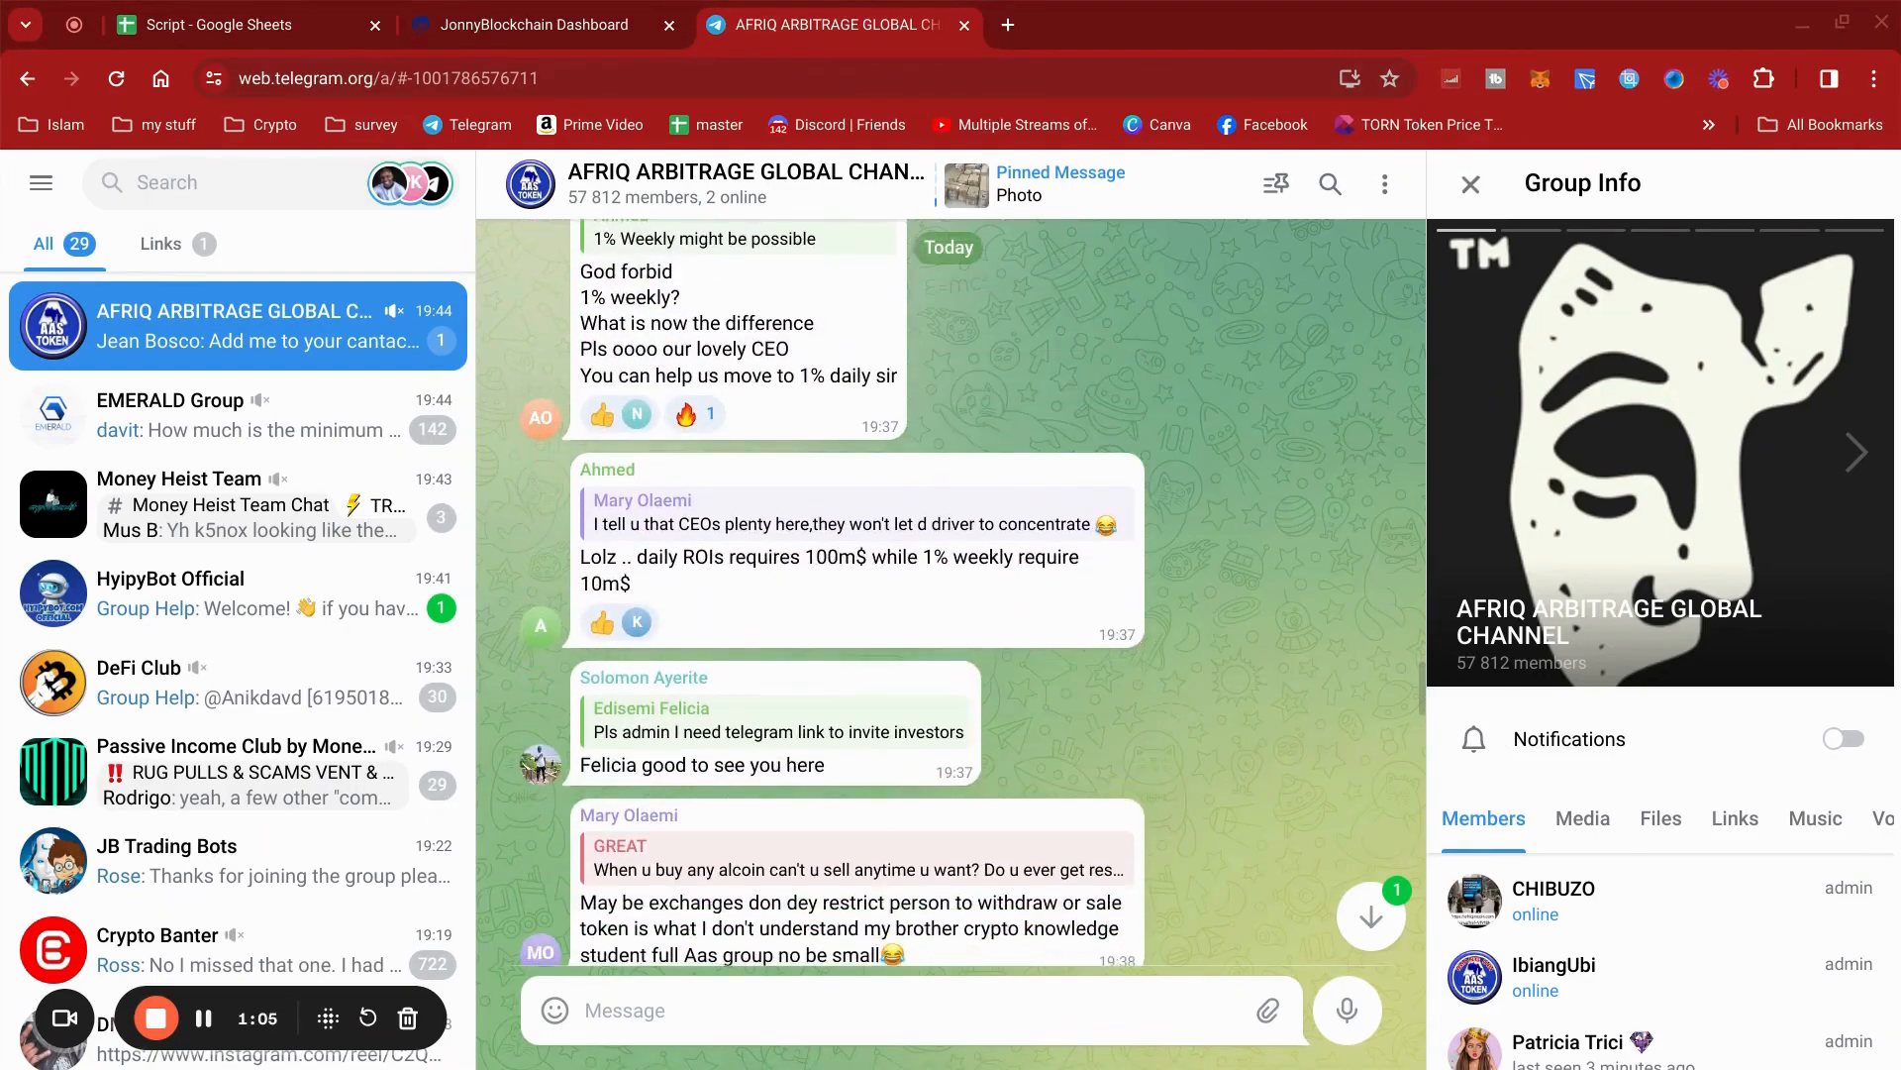
pyautogui.scroll(-3)
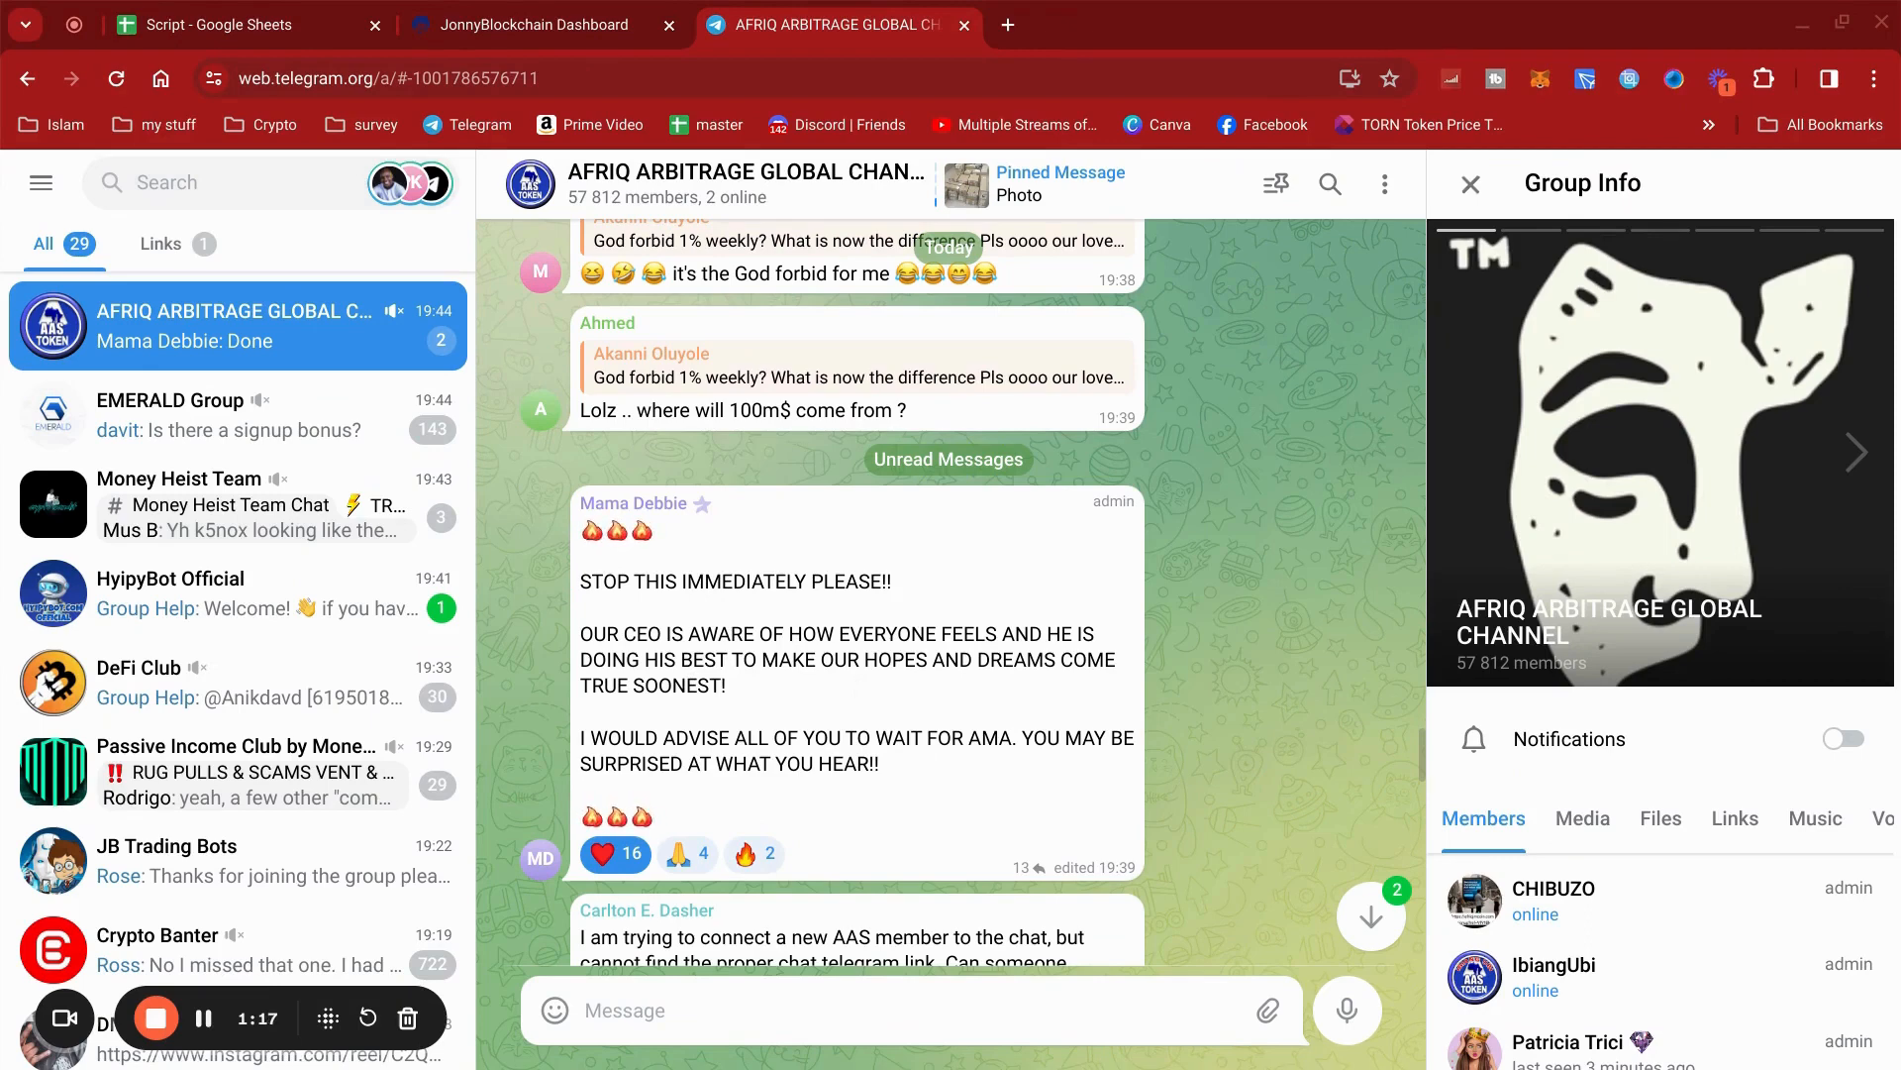
pyautogui.moveTo(1323, 717)
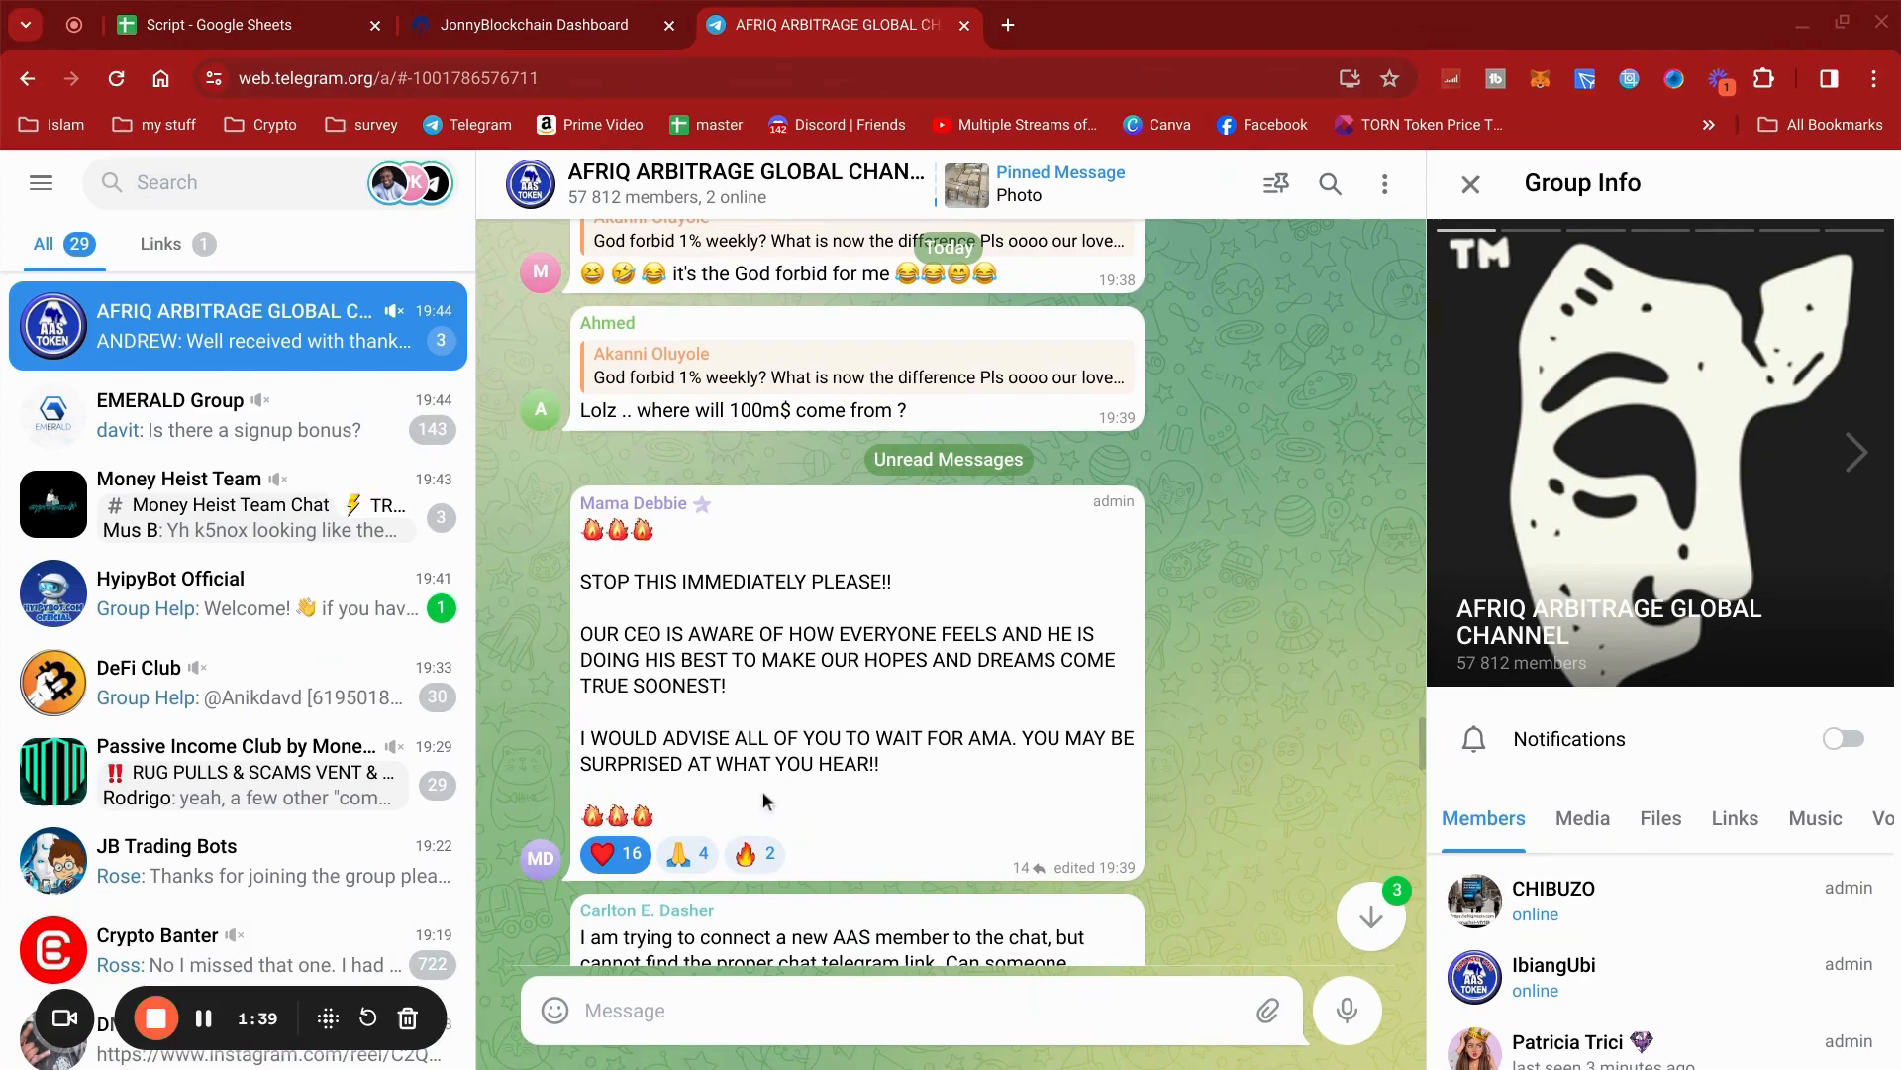
pyautogui.moveTo(971, 762)
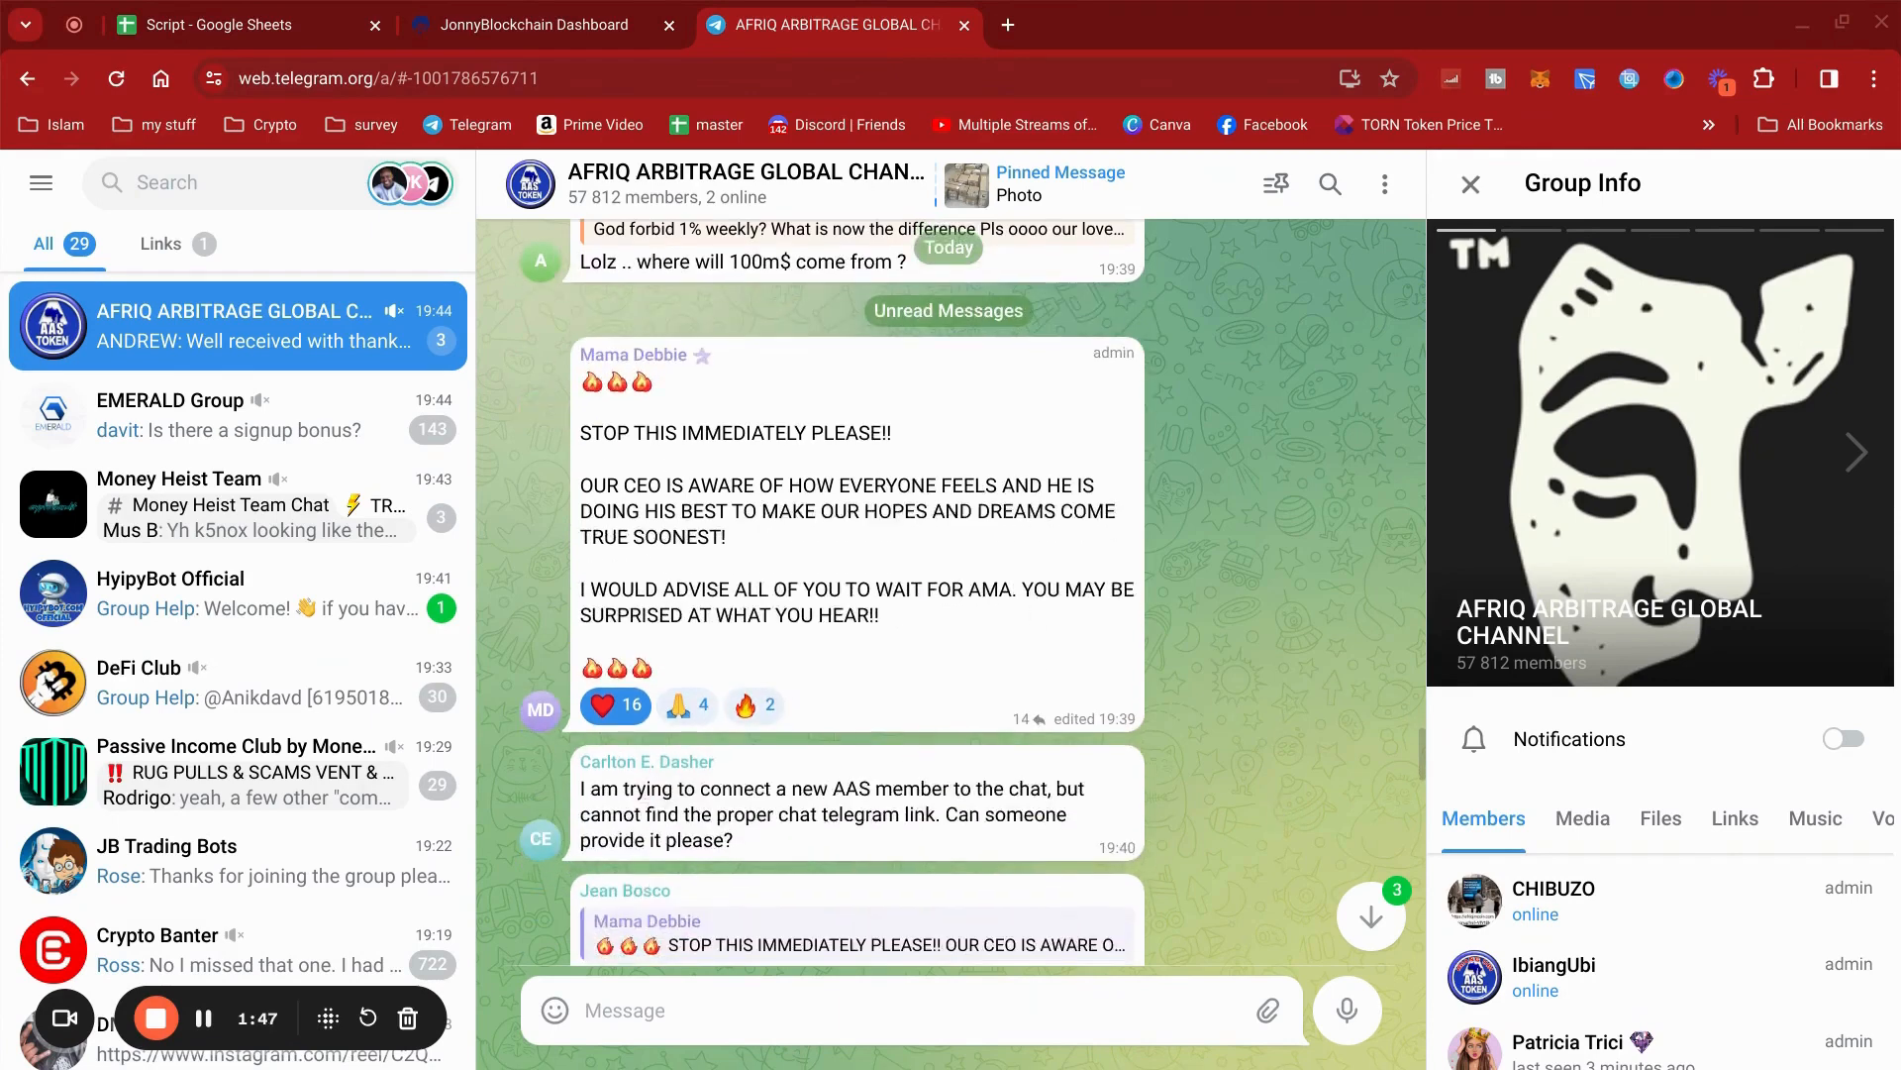
pyautogui.moveTo(812, 683)
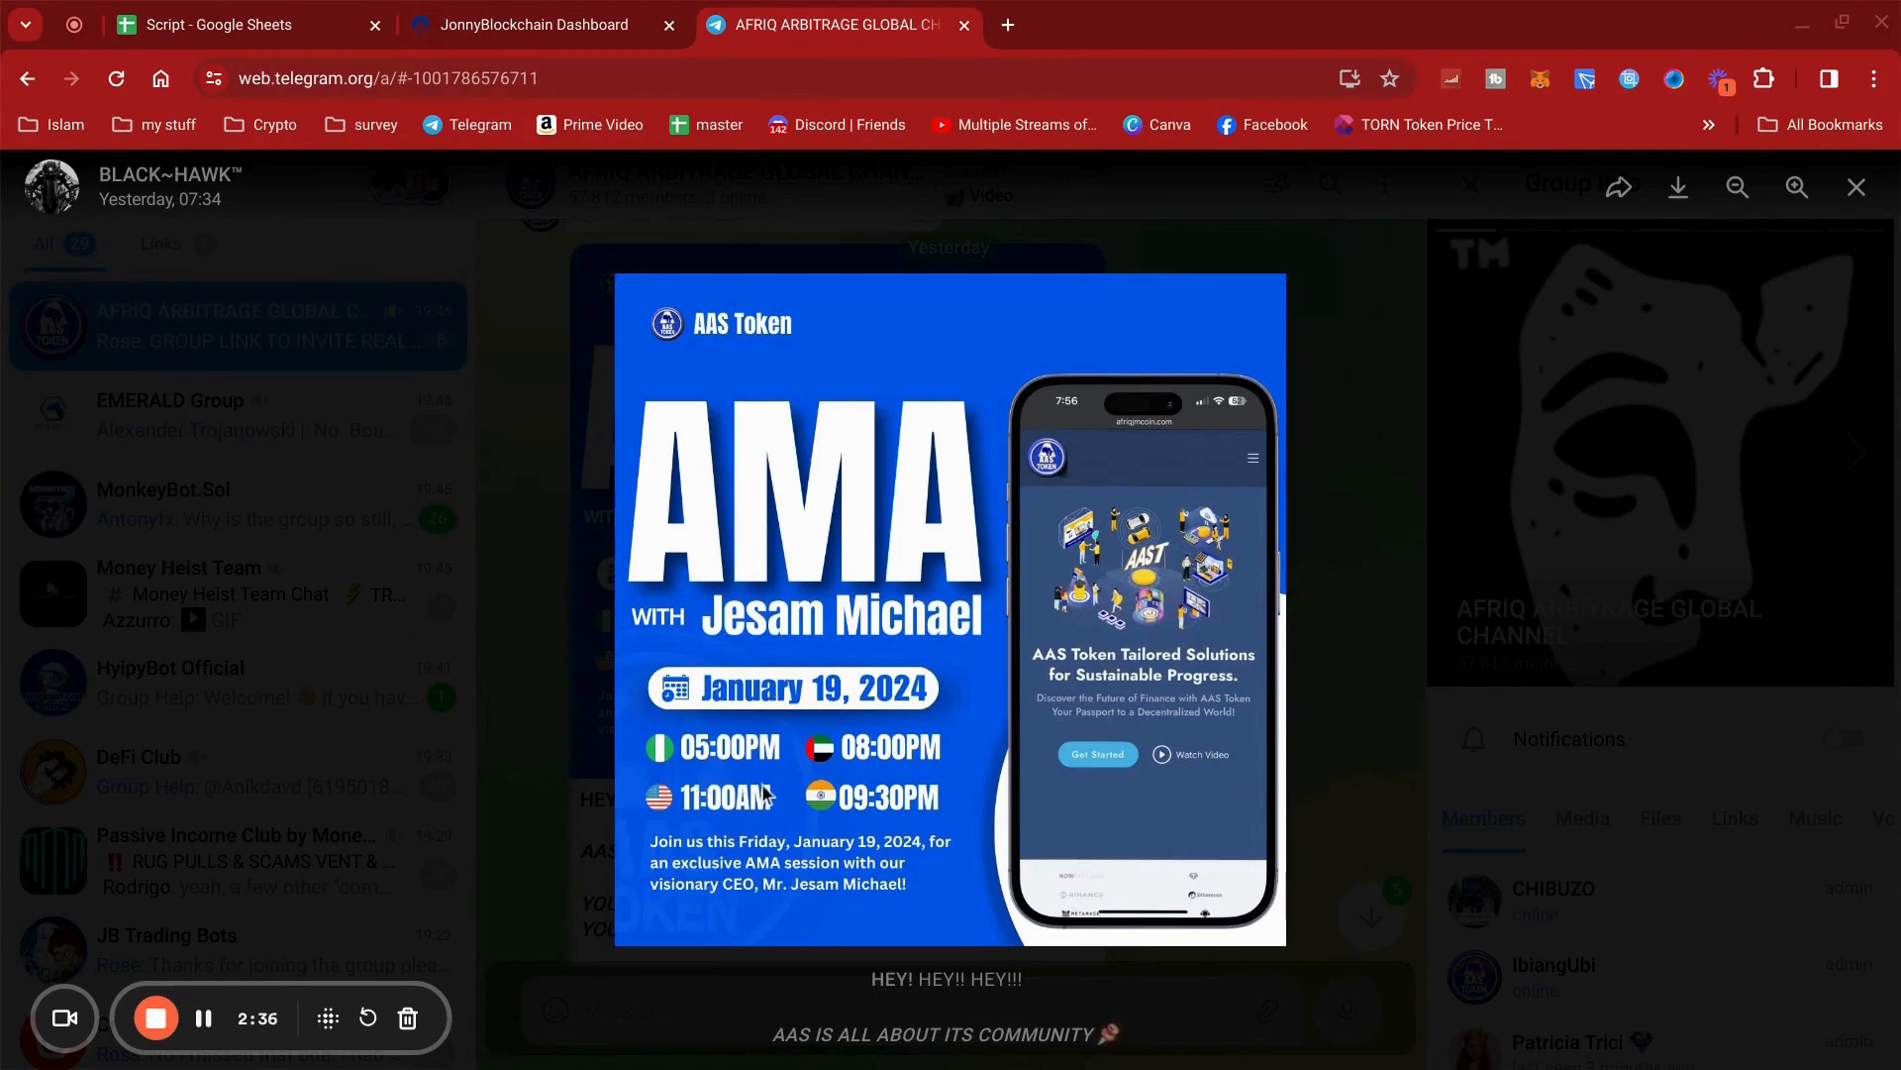
pyautogui.moveTo(748, 818)
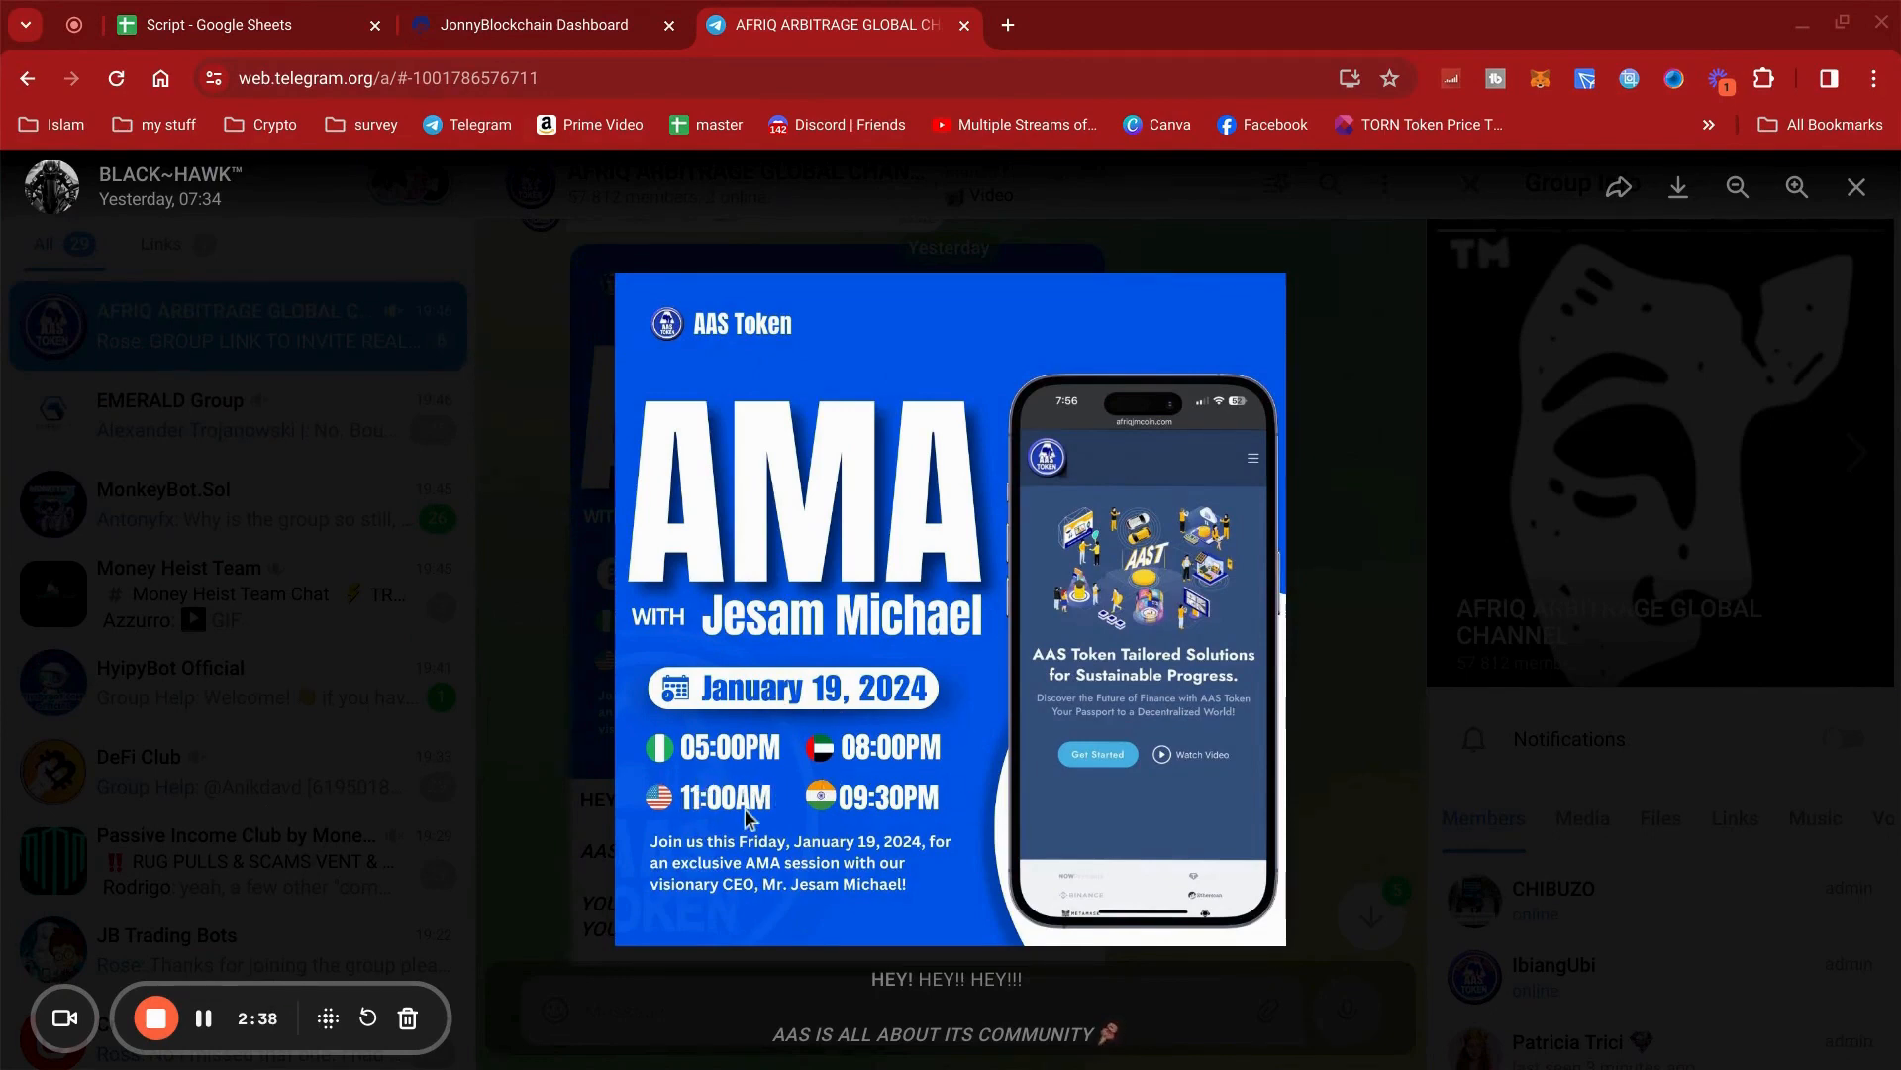
pyautogui.moveTo(1349, 465)
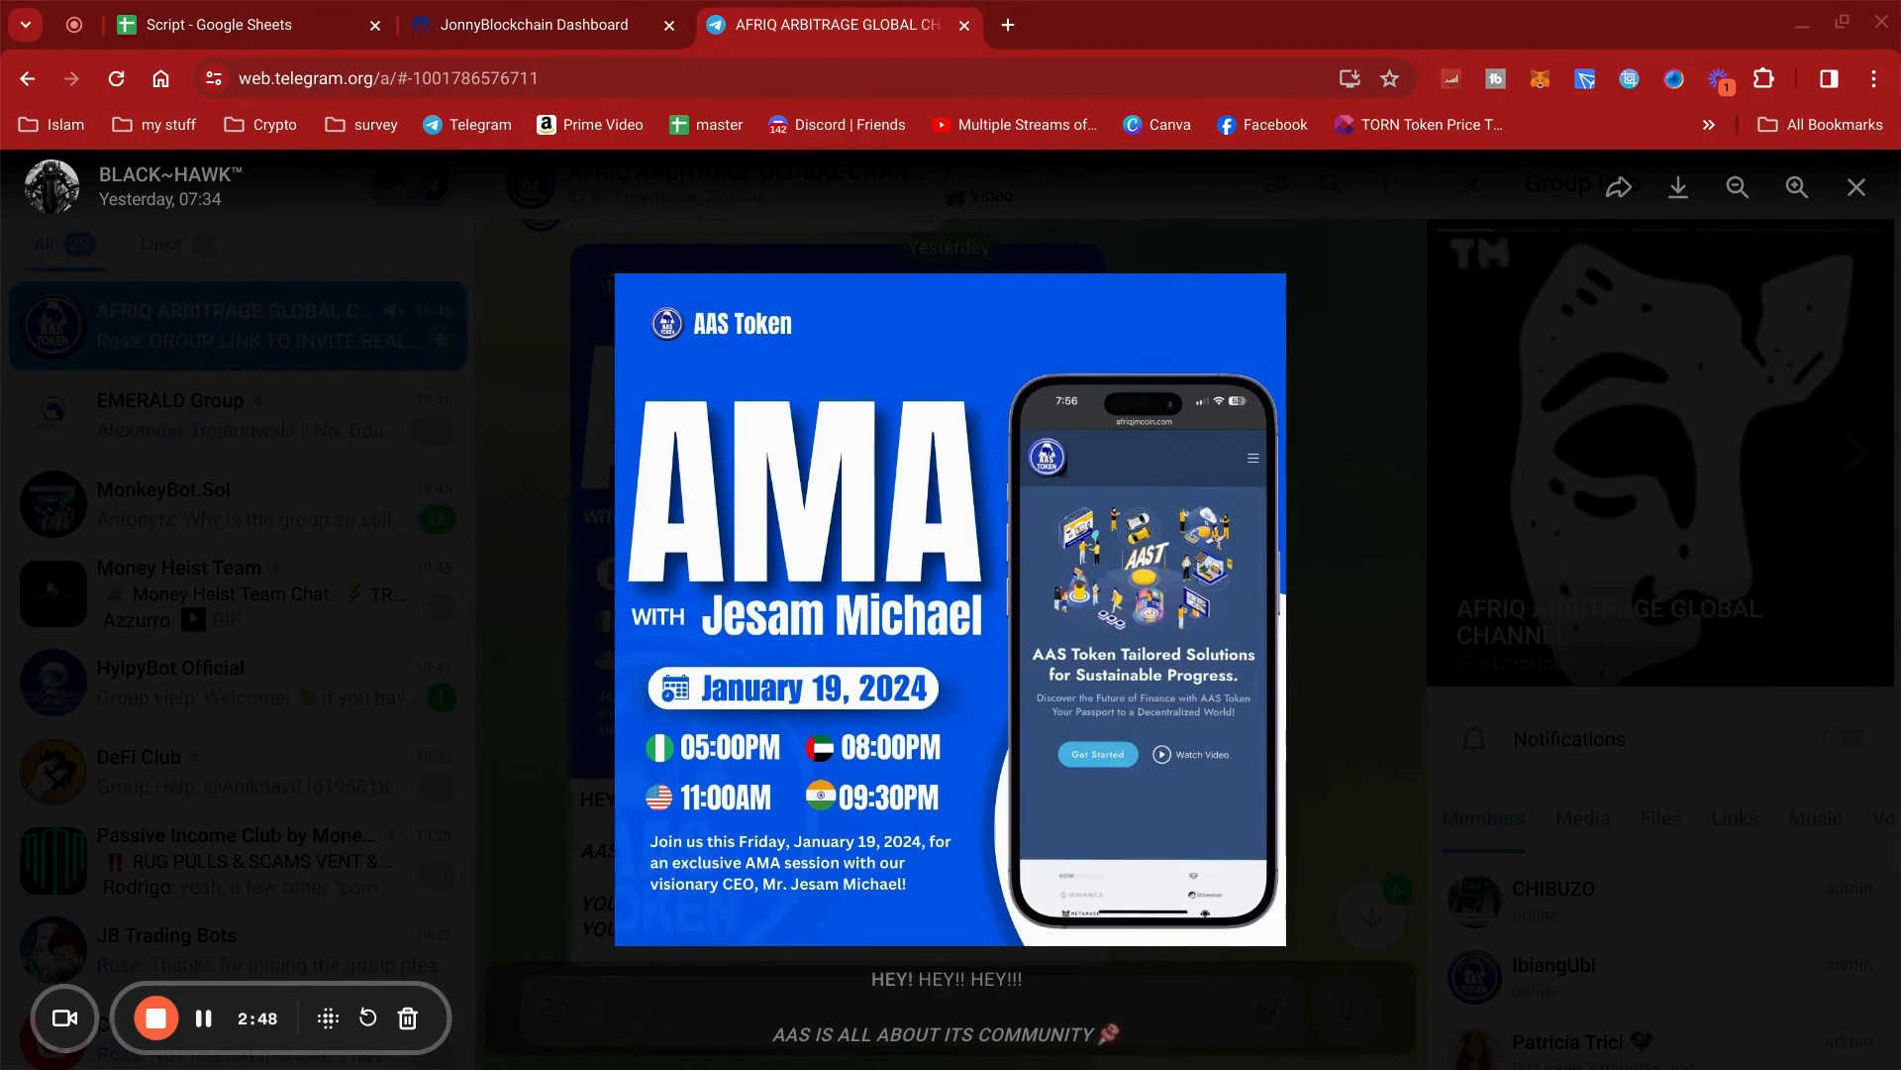
pyautogui.moveTo(1327, 515)
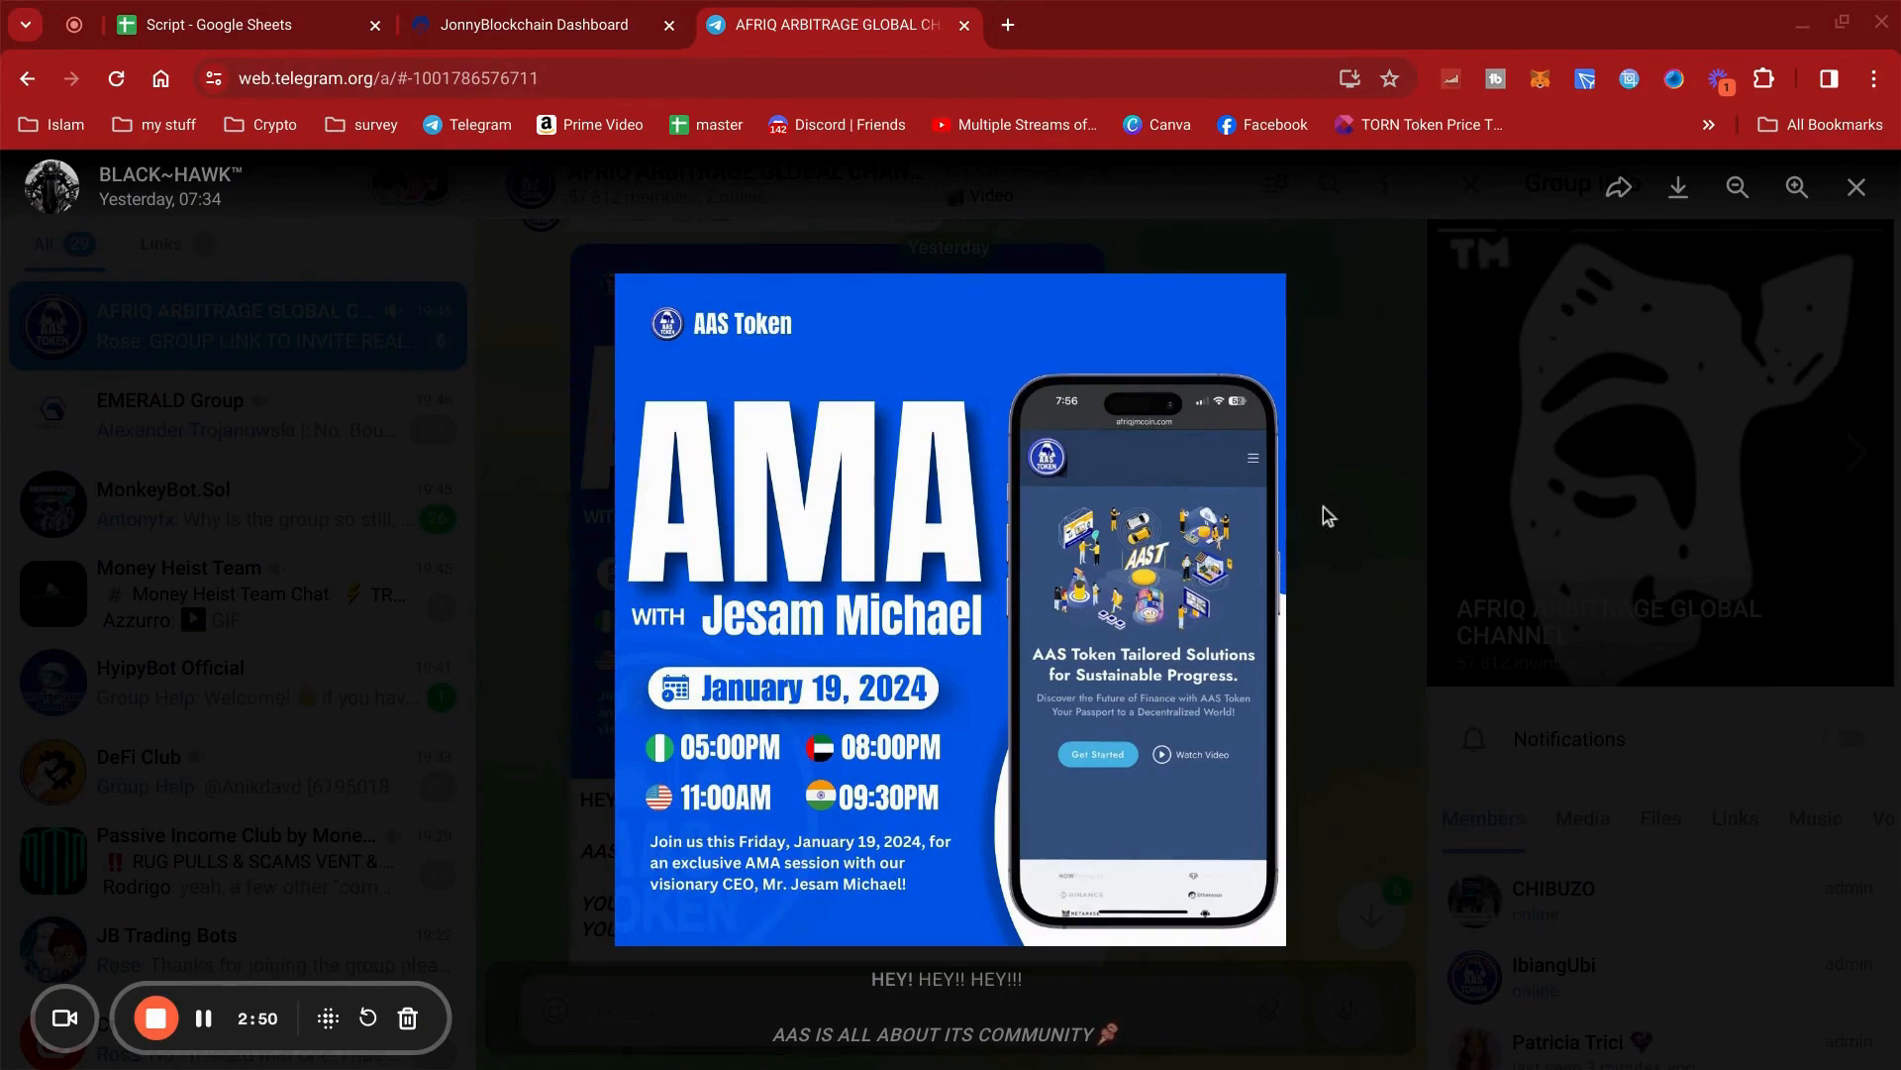
# - Close the enlarged AMA poster and return to the group chat
pyautogui.click(1856, 186)
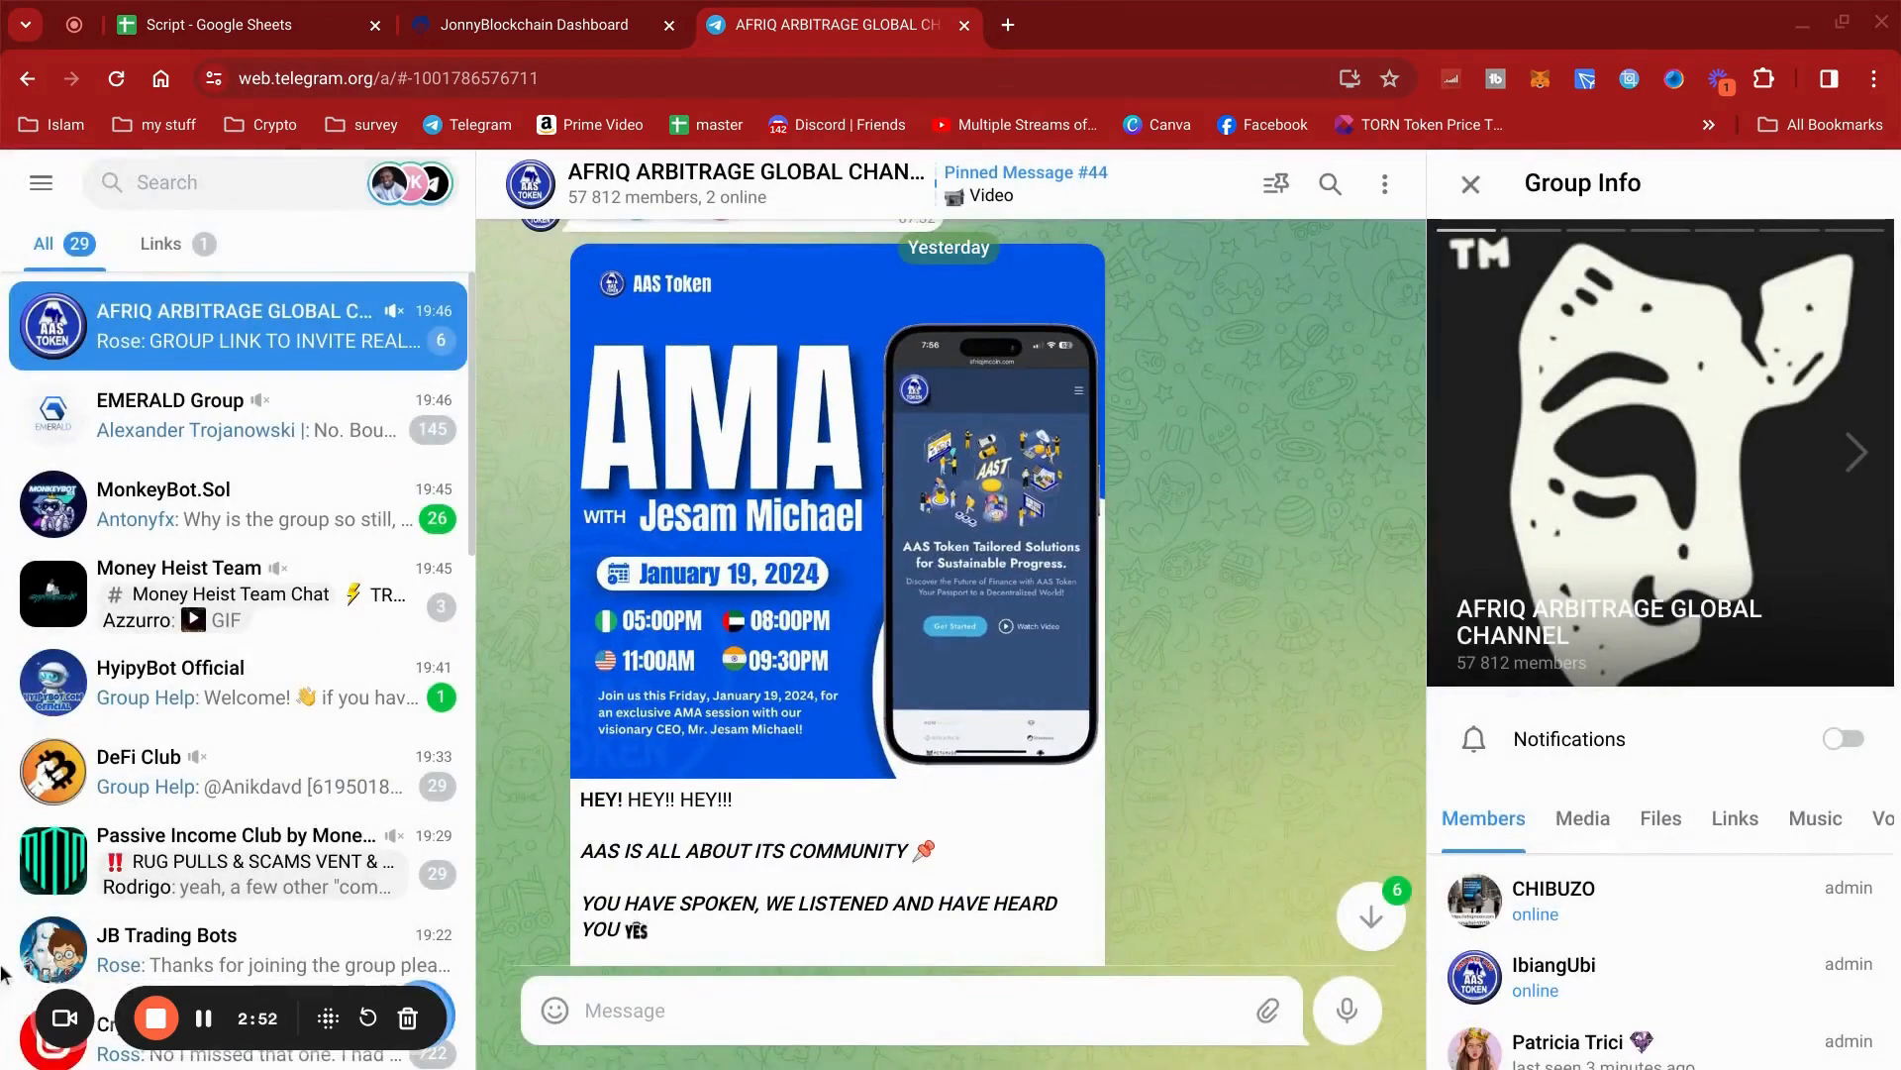